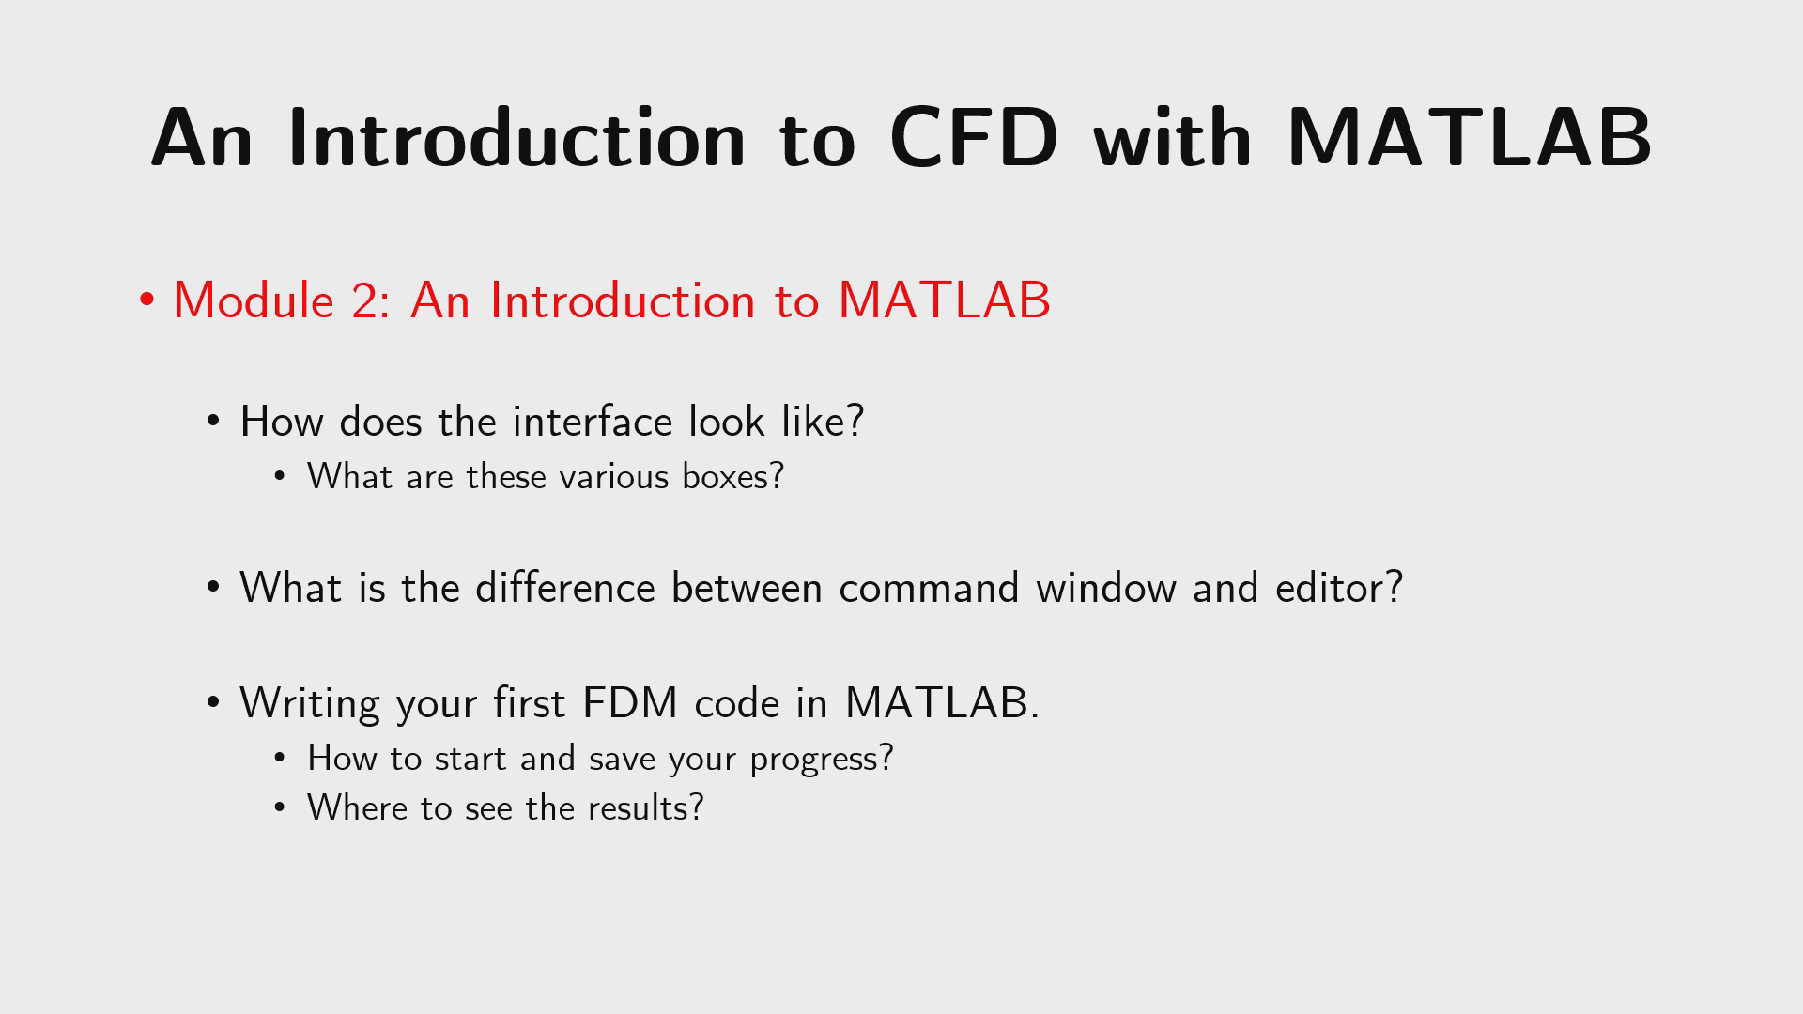
pyautogui.press('Right')
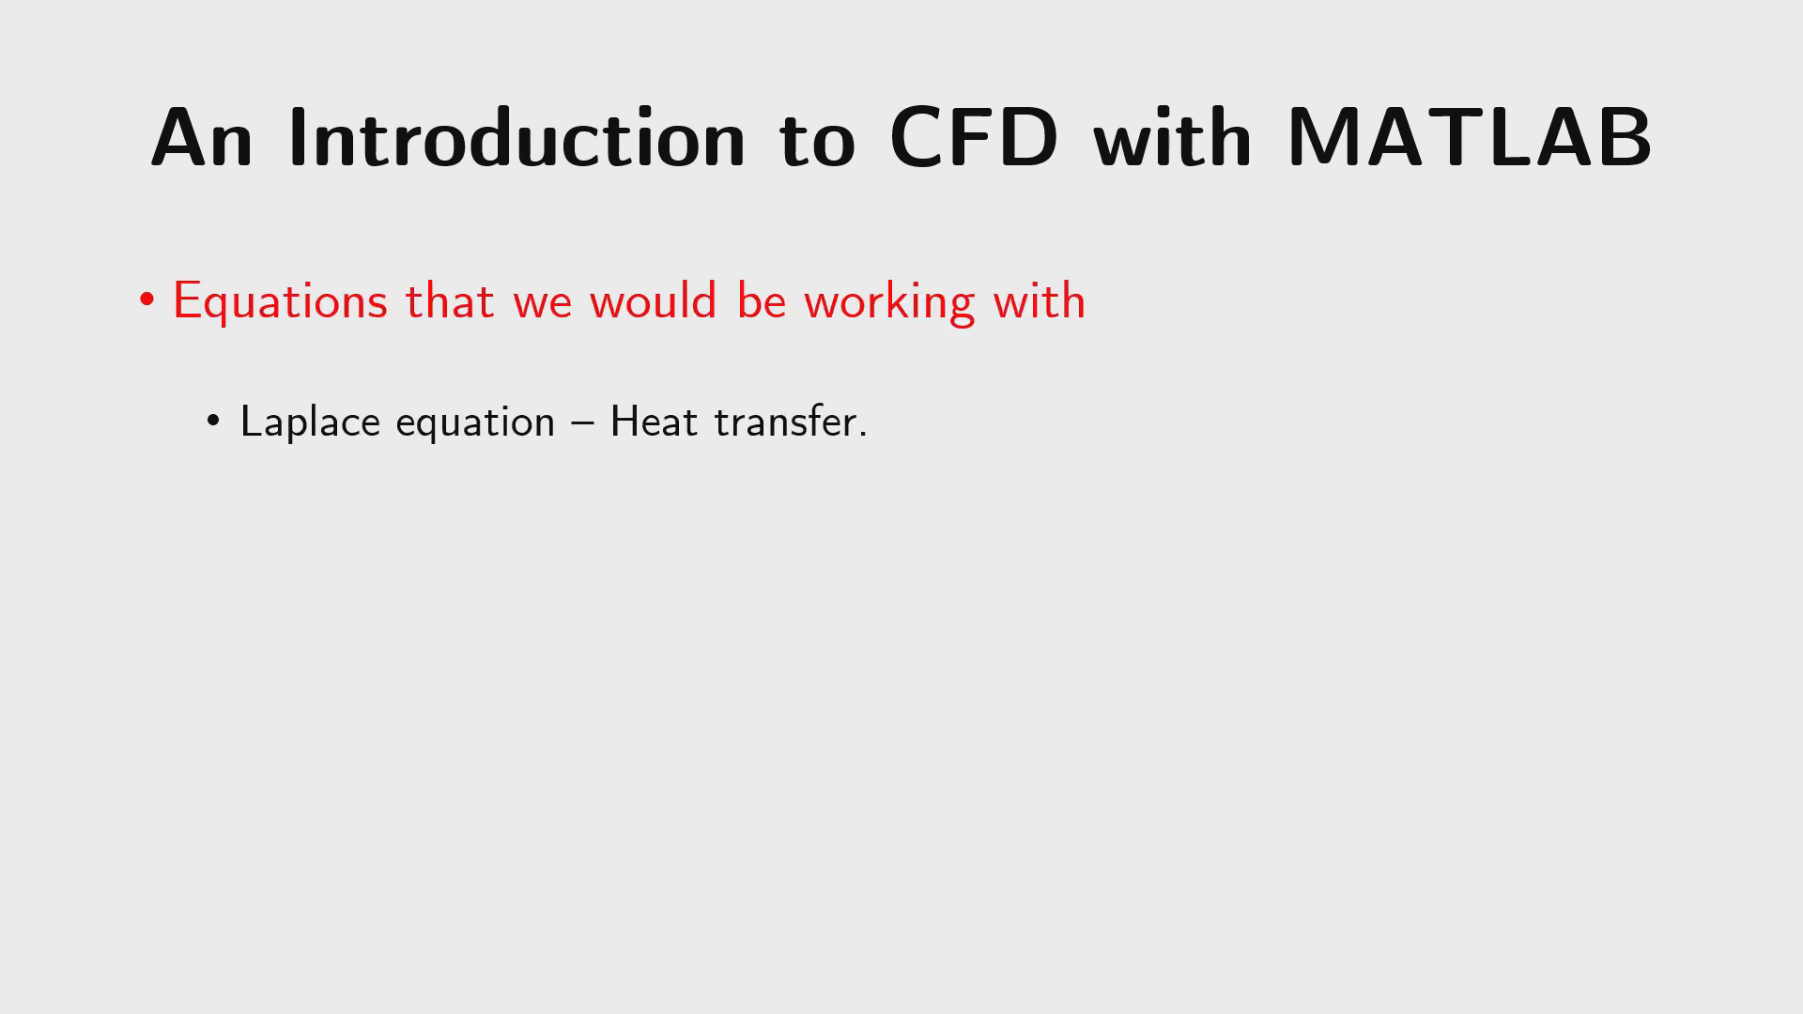